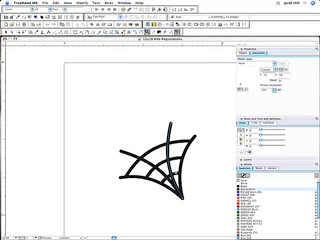
# Delete the spiderweb corner shape so the artboard shows empty
pyautogui.press('Delete')
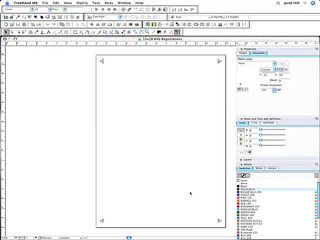